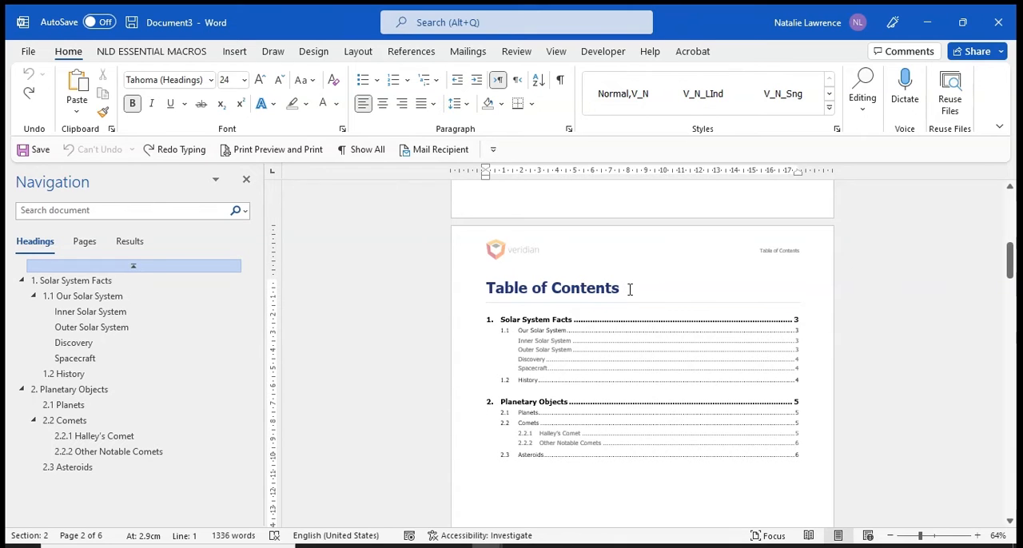
With formatting marks shown, type and select '{TOC Heading}' after the Table of Contents title.
left_click(619, 288)
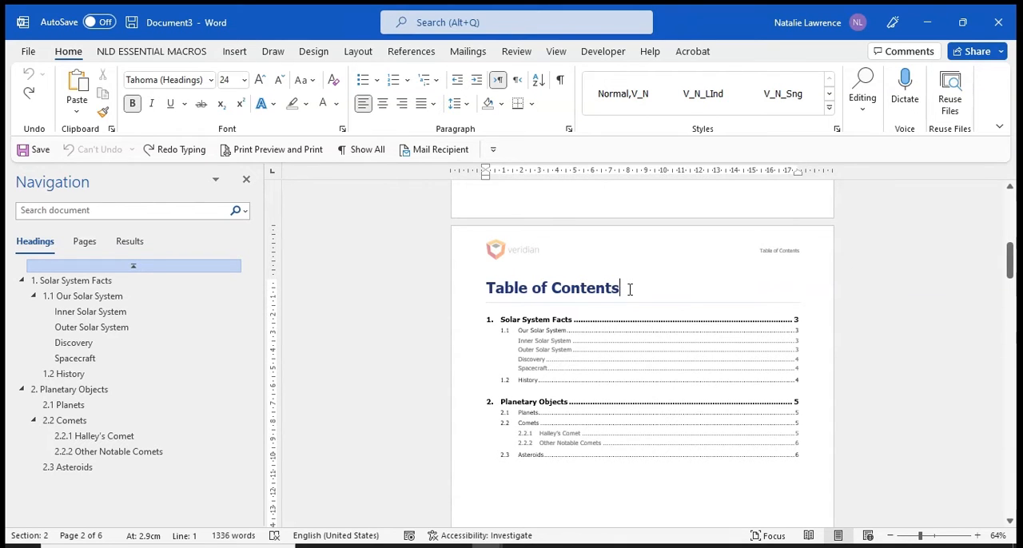
left_click(360, 149)
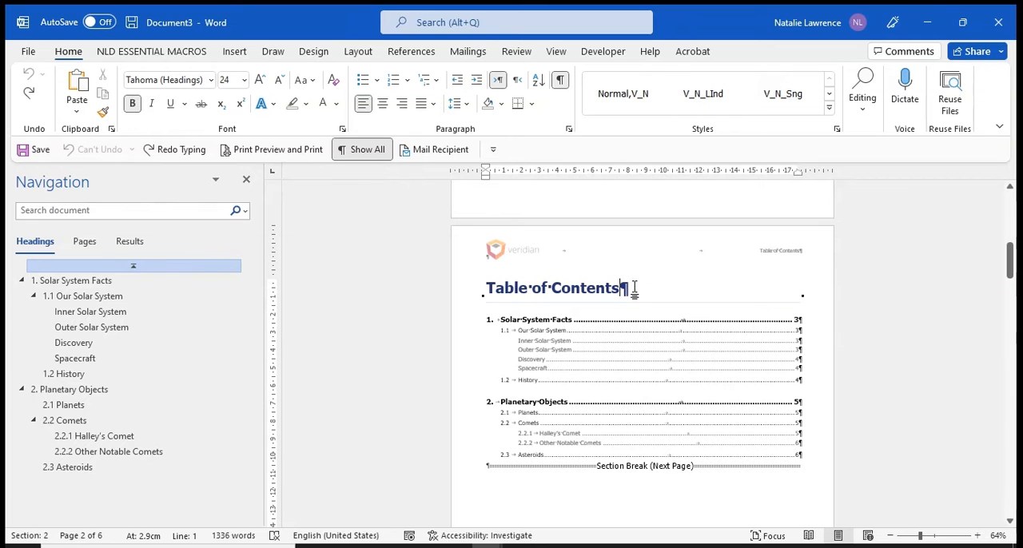
type("{TOC")
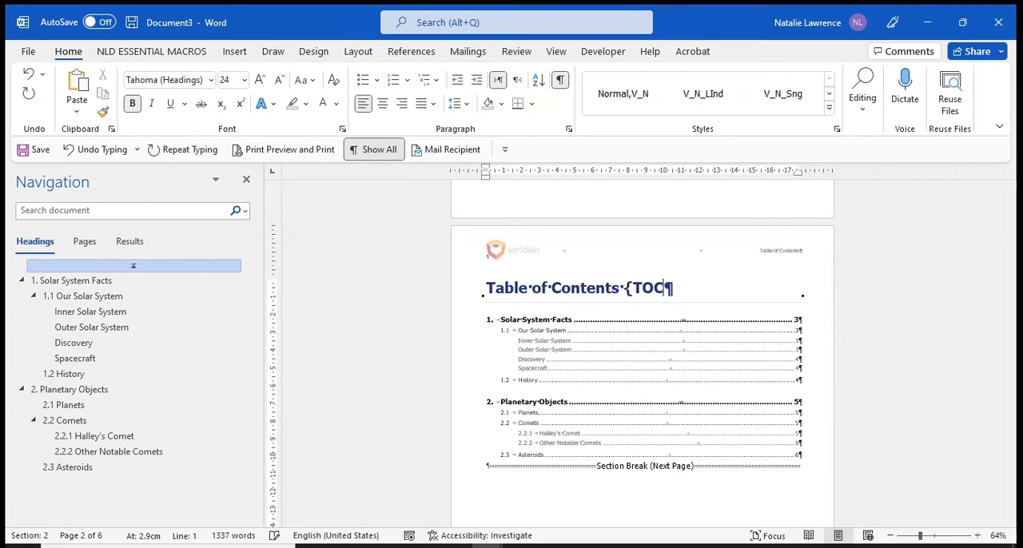
type("Heading")
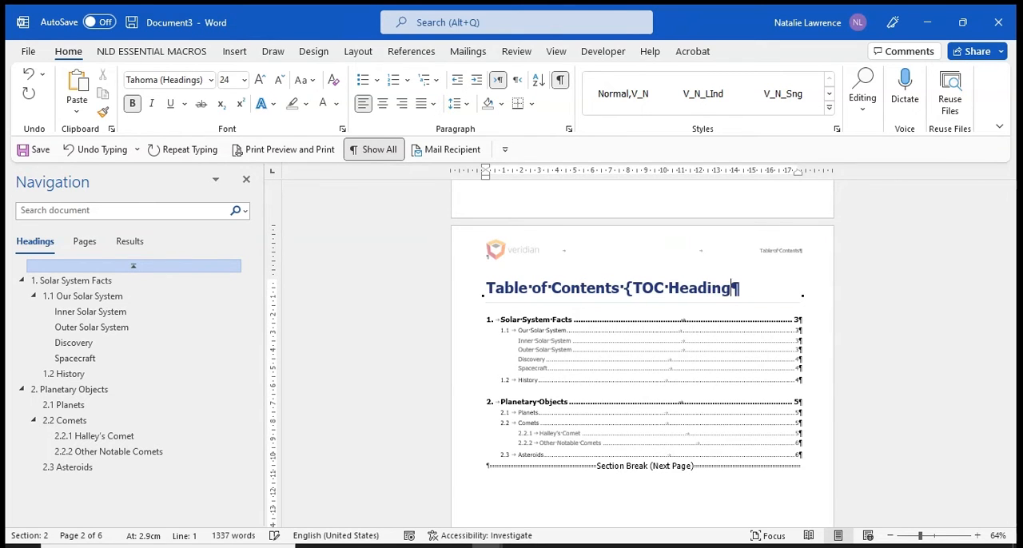
double_click(677, 288)
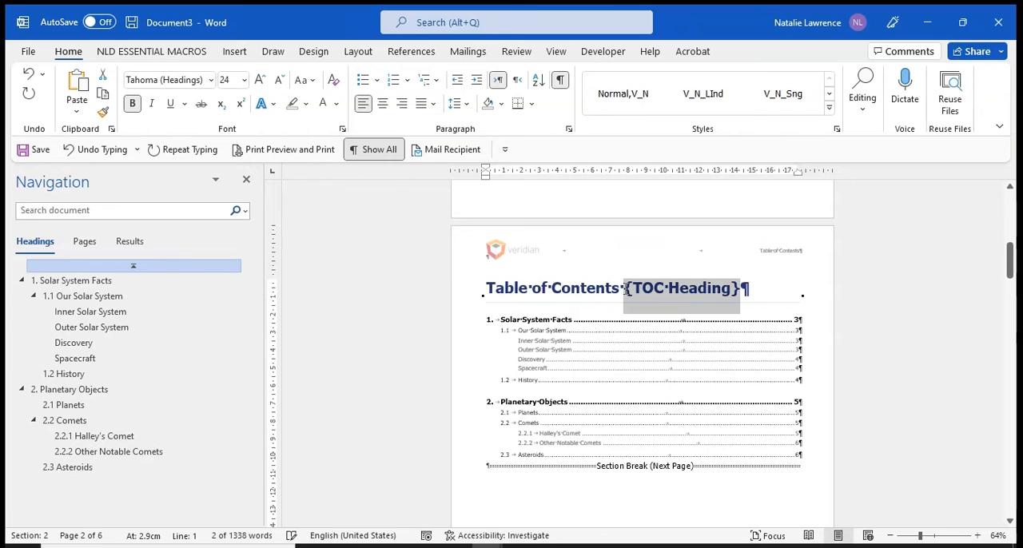
Apply the Hidden font effect to the selected {TOC Heading} text.
left_click(342, 128)
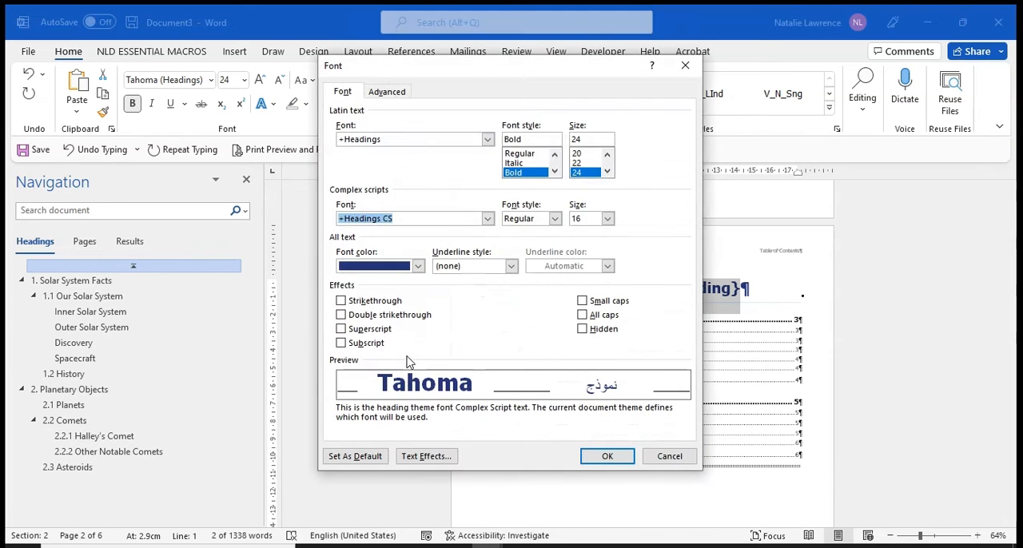
left_click(582, 329)
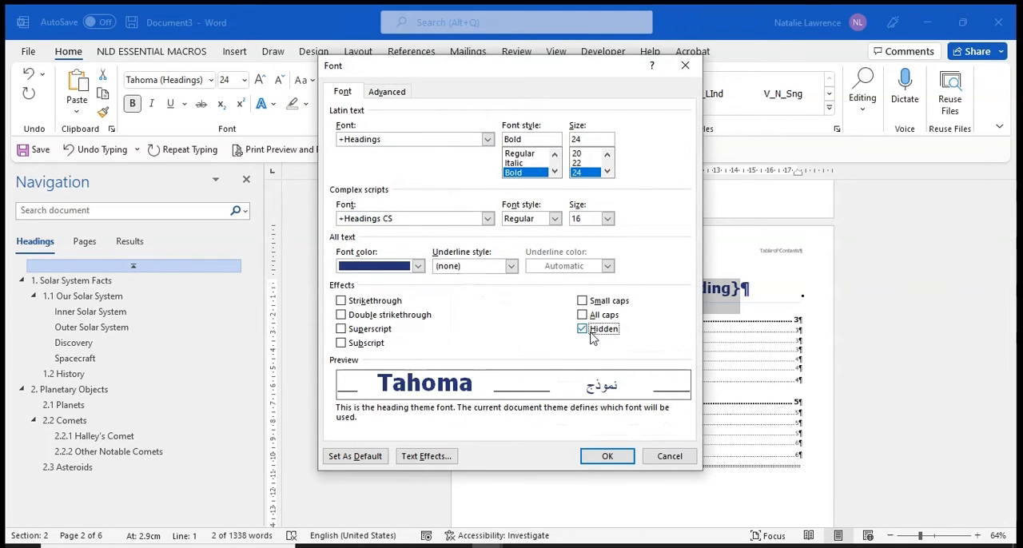
left_click(582, 329)
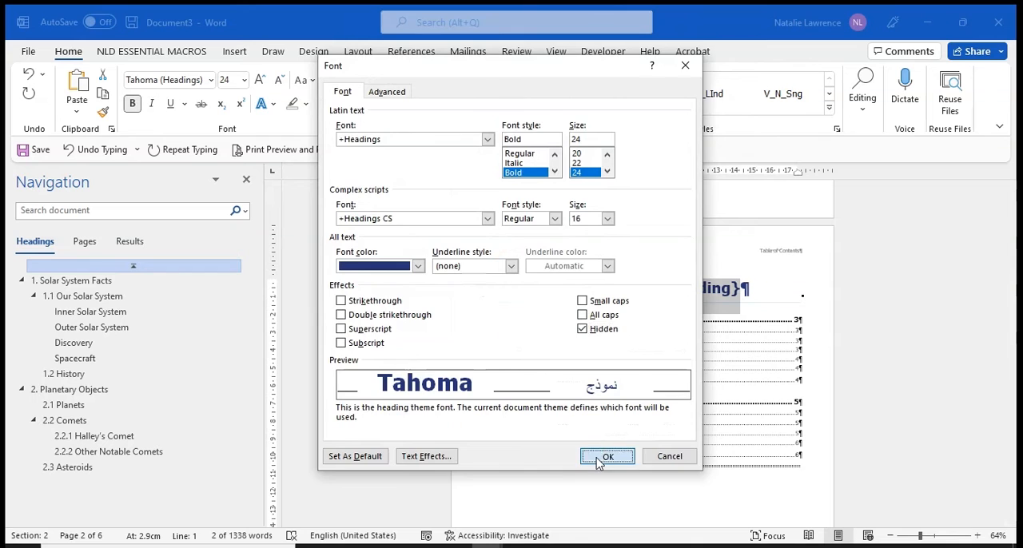
left_click(606, 457)
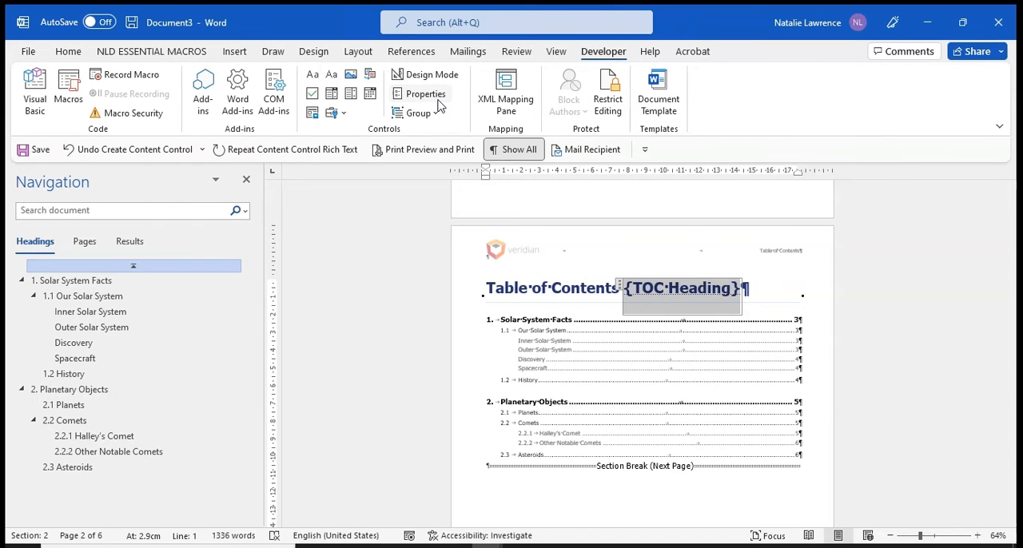
Set the content control's properties so it cannot be deleted.
left_click(424, 93)
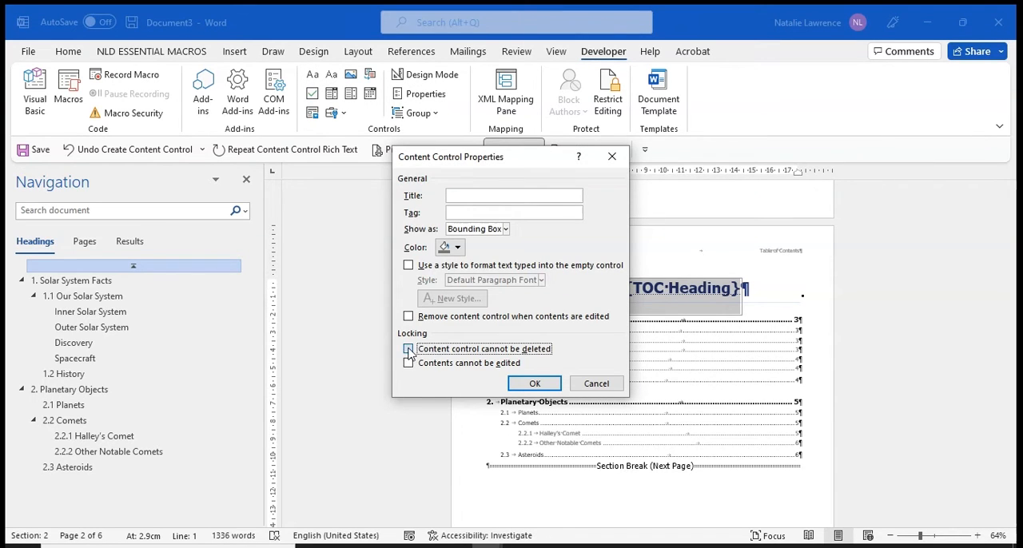
left_click(534, 383)
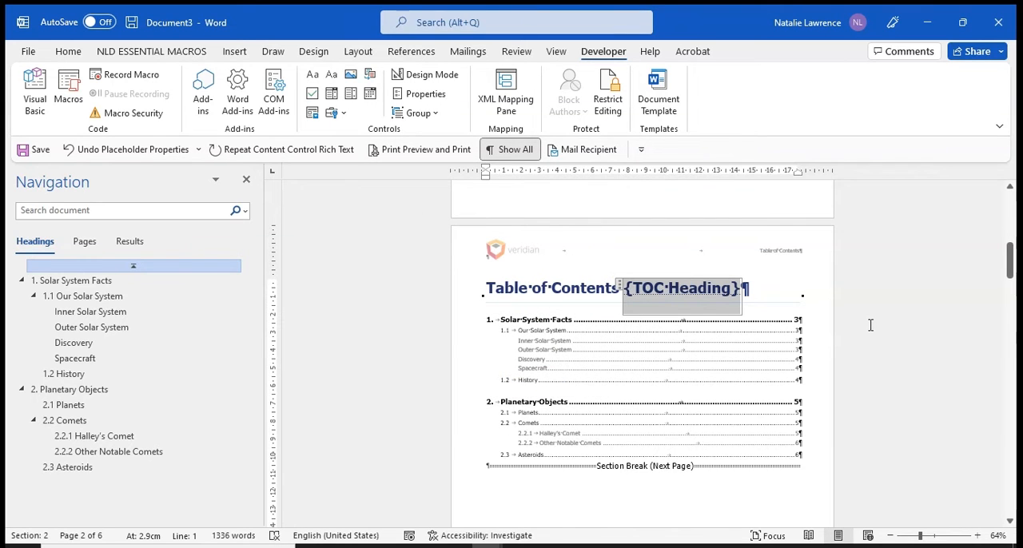
left_click(234, 51)
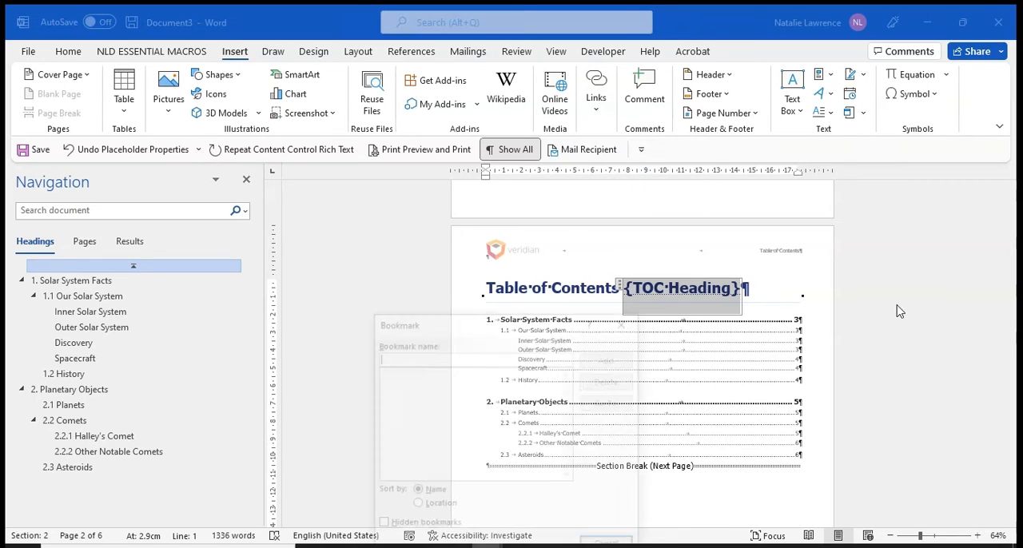
Add a bookmark named 'TOC' at the {TOC Heading} control.
type("TOC")
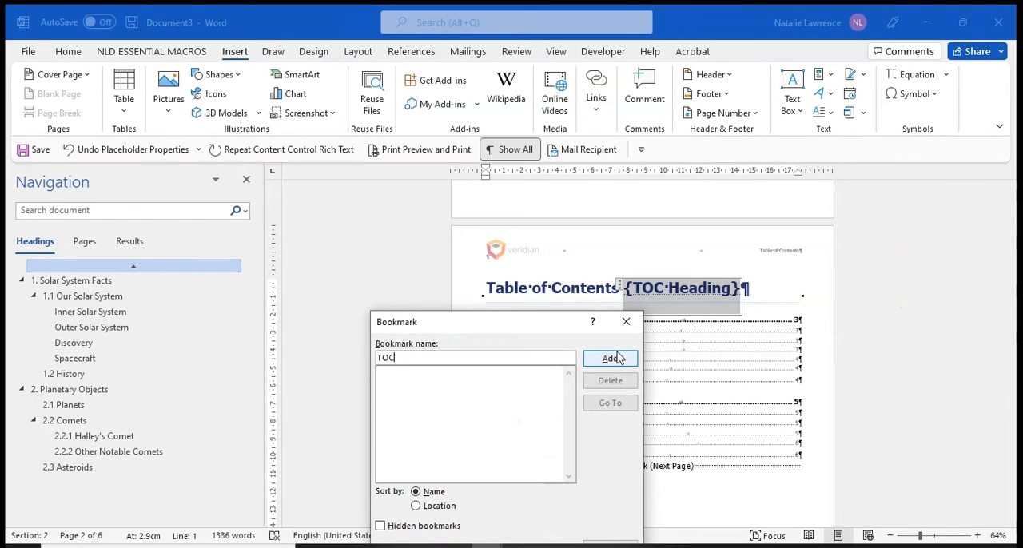
left_click(609, 358)
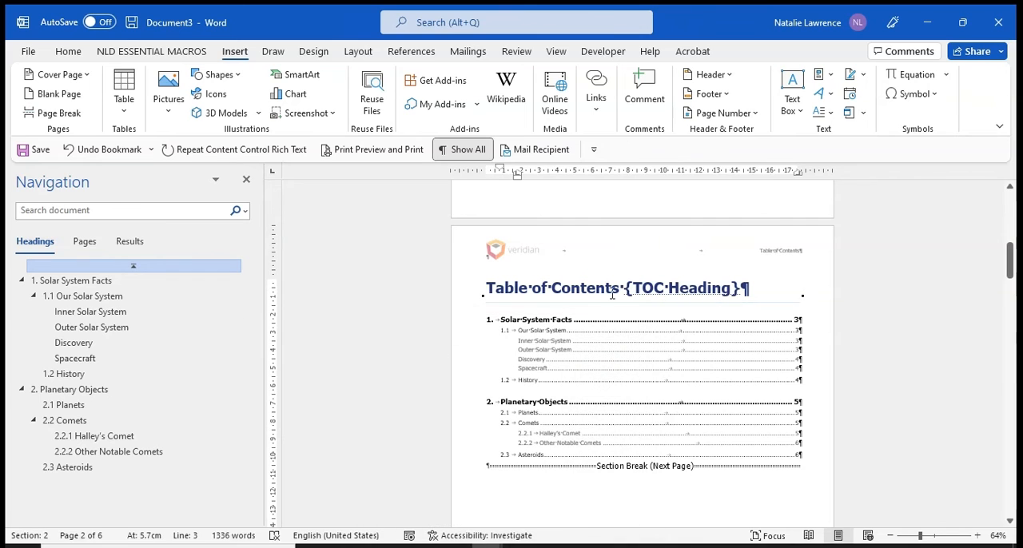
left_click(90, 311)
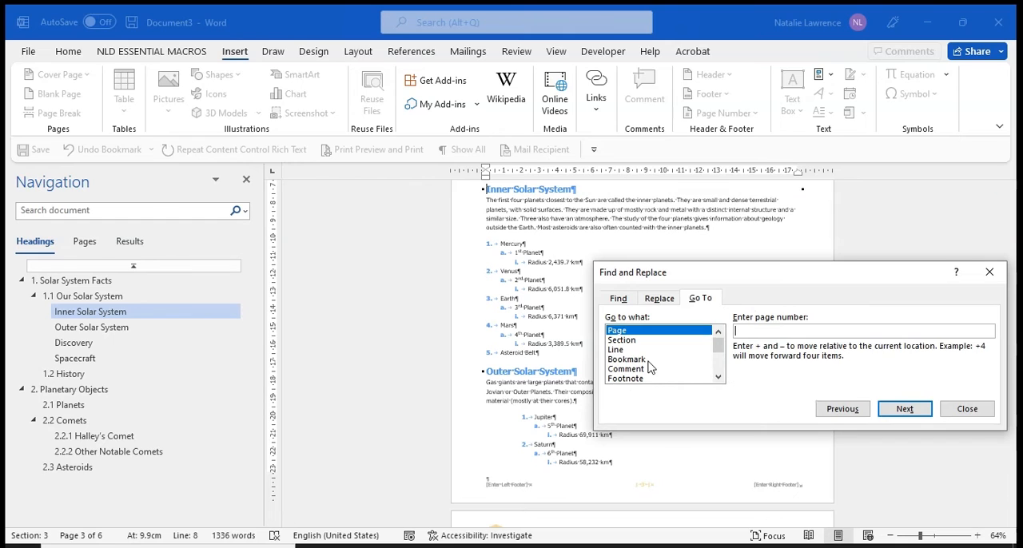
Go to the TOC bookmark, close Go To, and hide formatting marks.
left_click(626, 359)
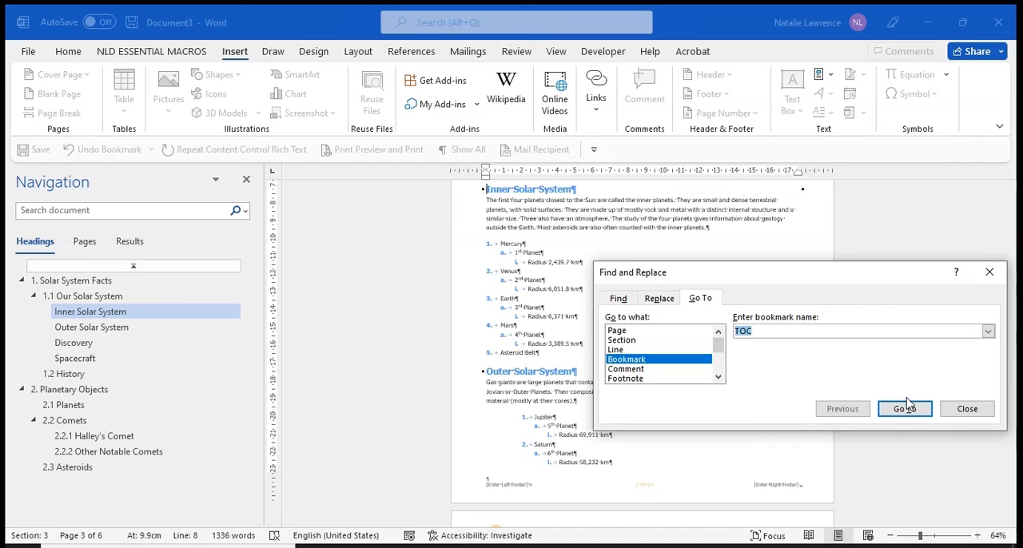
left_click(903, 409)
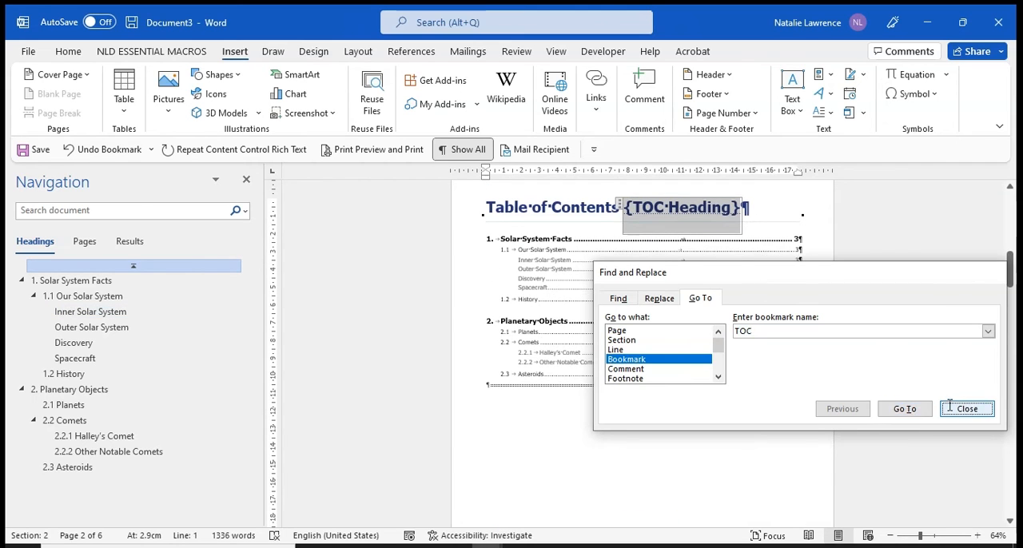
left_click(966, 408)
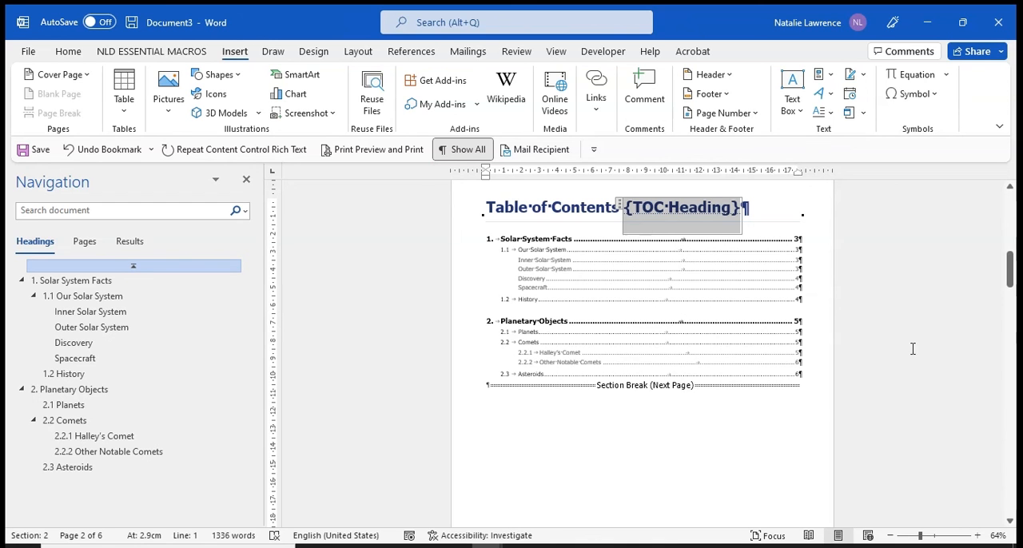
left_click(68, 51)
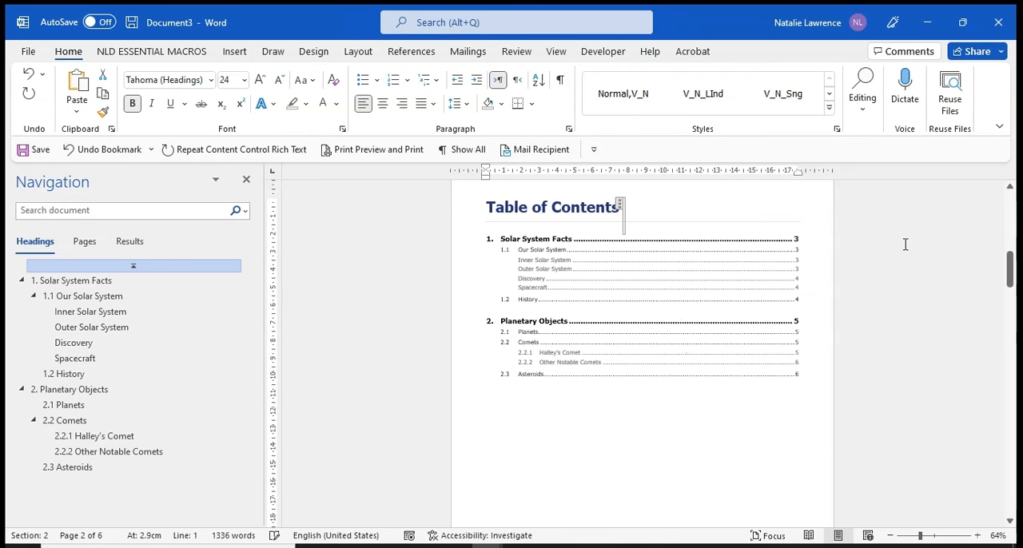